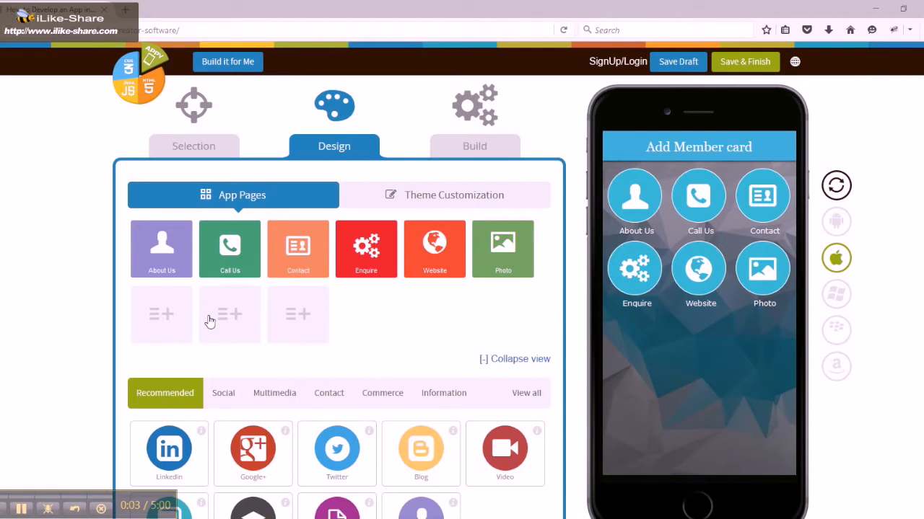
# Step: Scroll to the feature categories and show the Commerce page types, including Members Card
pyautogui.scroll(-3)
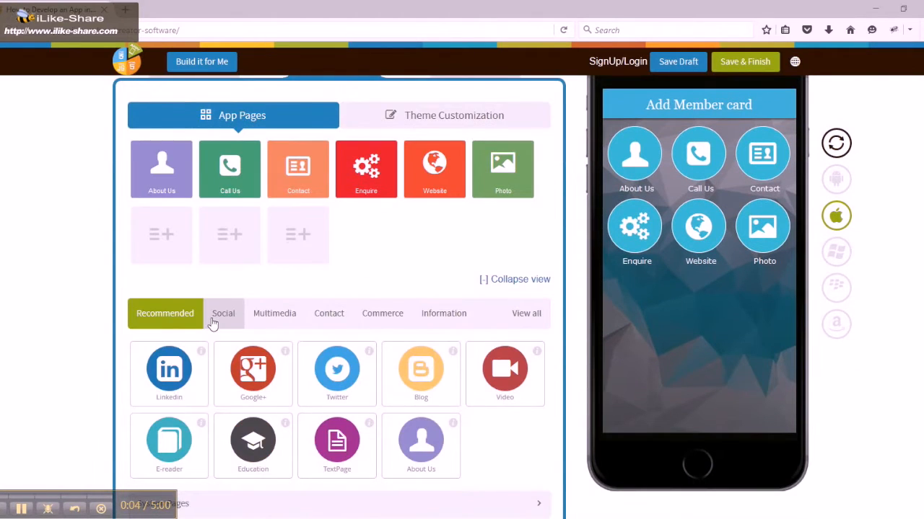
pyautogui.scroll(-3)
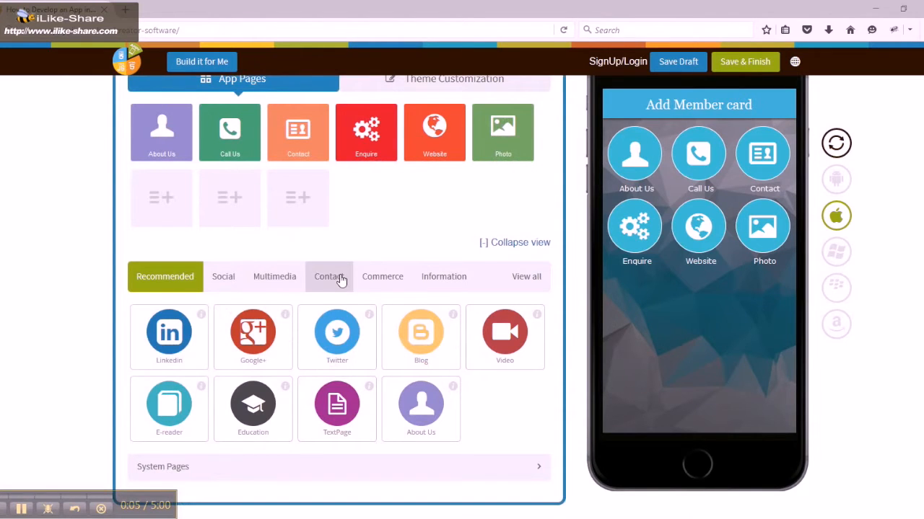
pyautogui.click(382, 276)
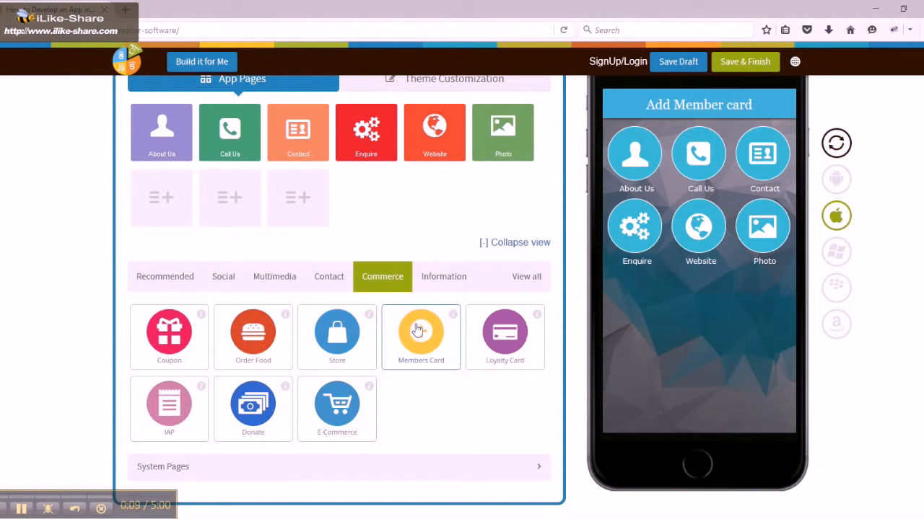
# Step: Add a Members Card page as the app's seventh page, named 'My memerbs'
pyautogui.click(420, 331)
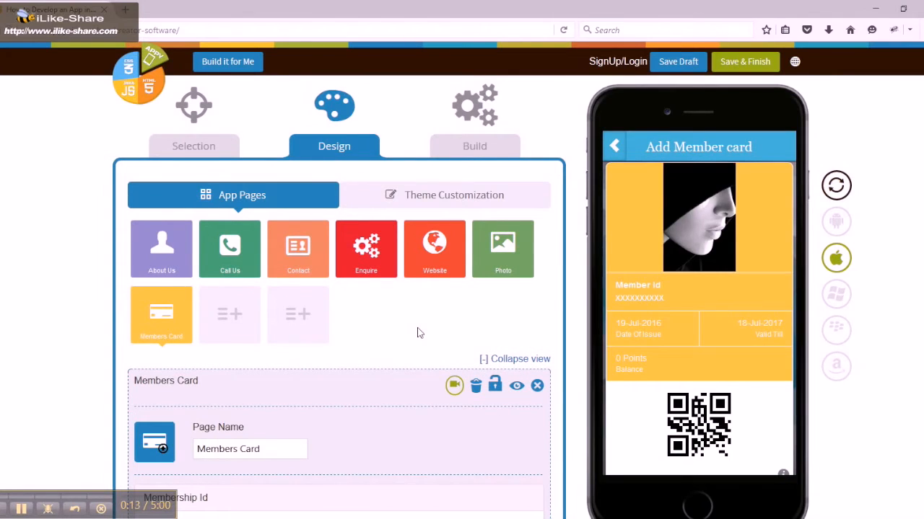
pyautogui.scroll(-3)
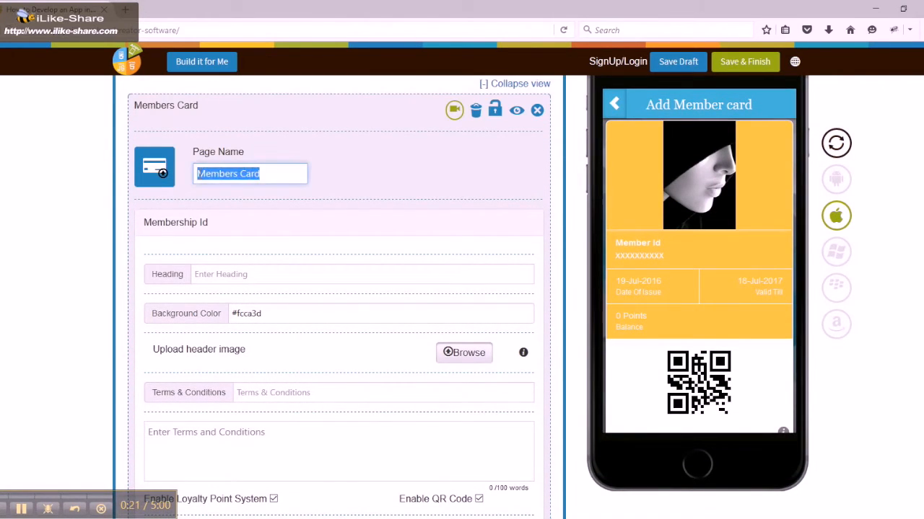
pyautogui.write('My memerbs')
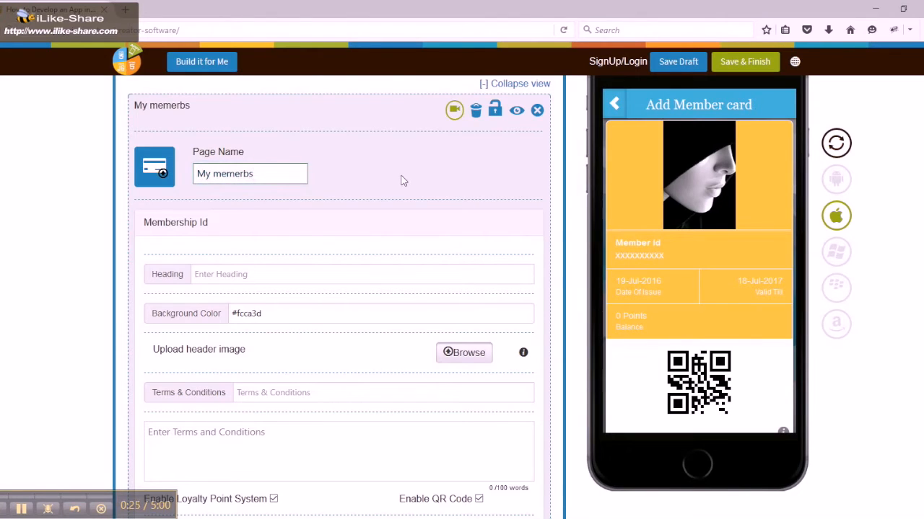
pyautogui.scroll(-3)
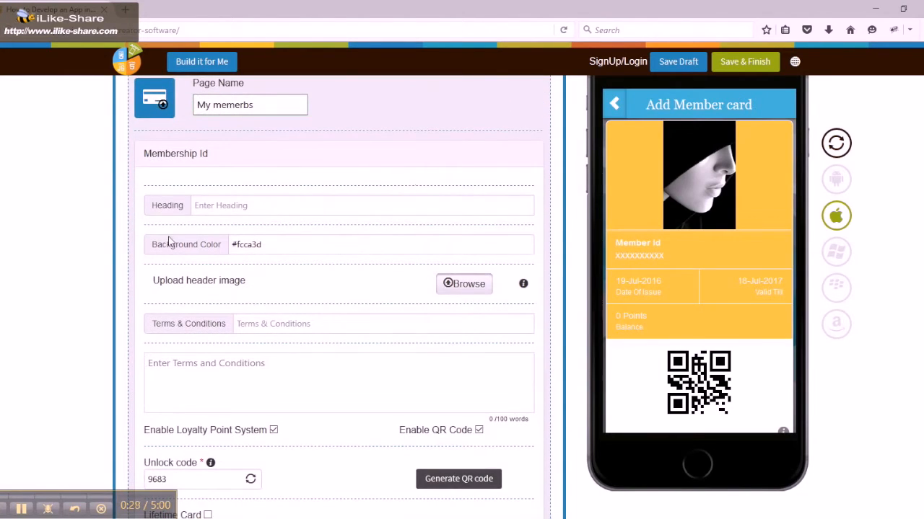
# Step: Give the card the heading 'Privelege club' and background #53a1a6, without a header image
pyautogui.write('Privelege club')
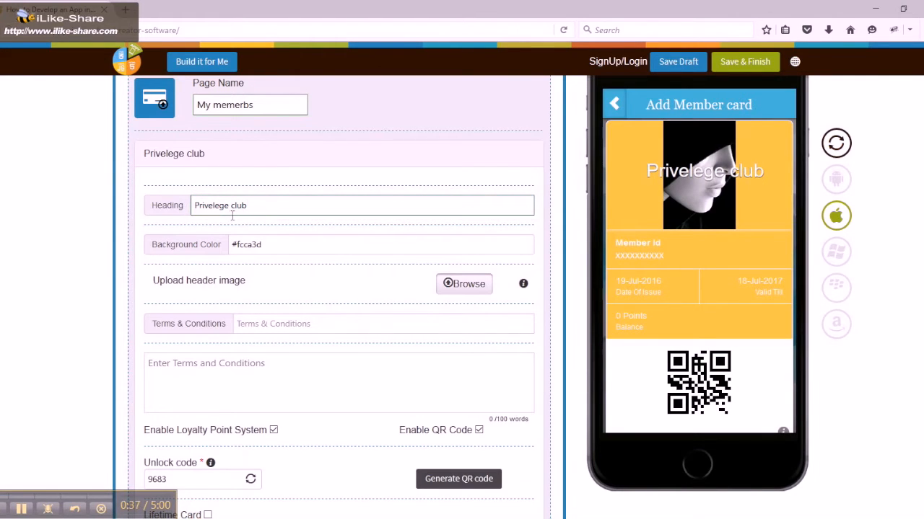
pyautogui.click(380, 244)
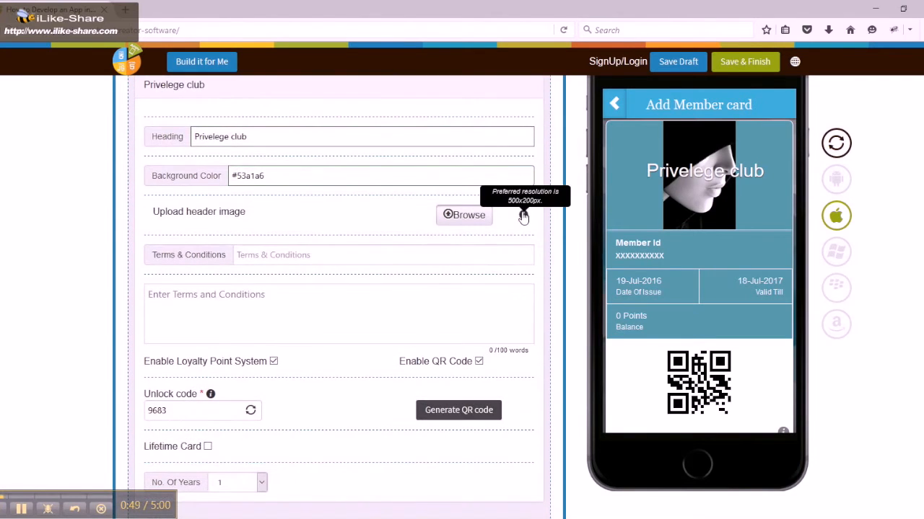
pyautogui.click(464, 215)
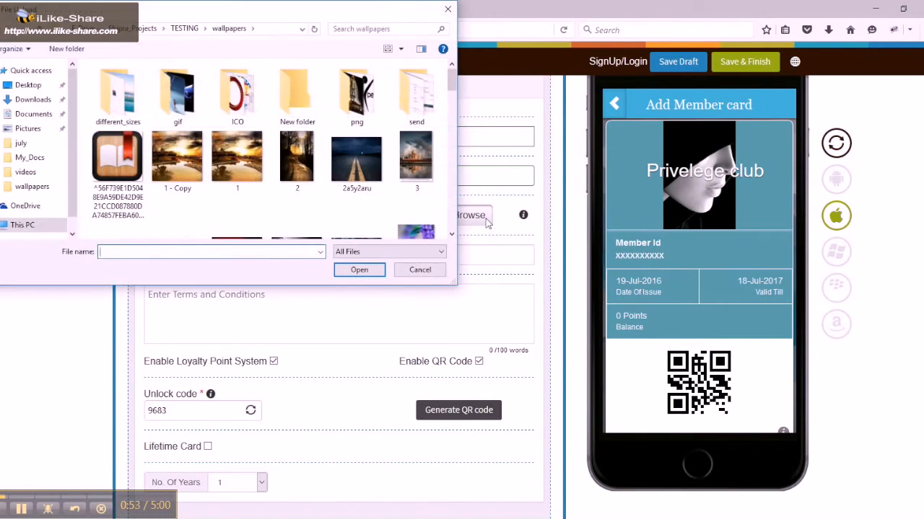
pyautogui.click(420, 269)
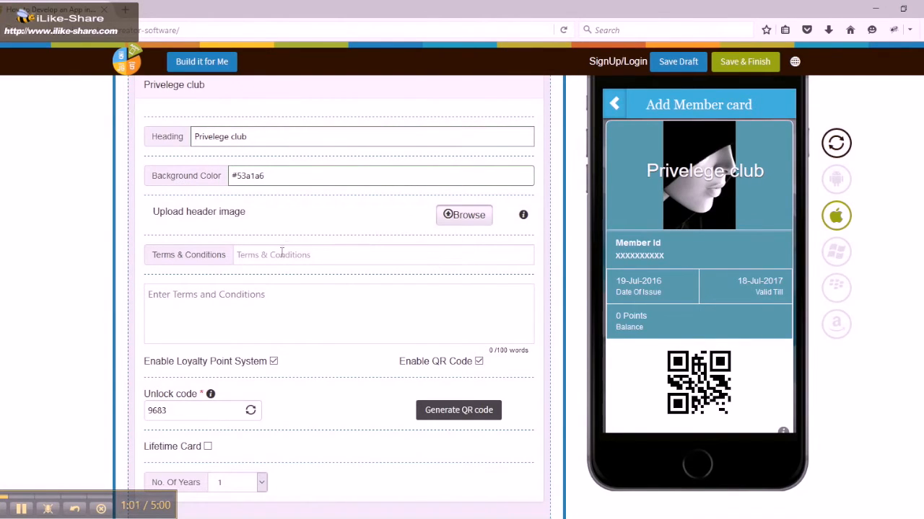
pyautogui.scroll(-3)
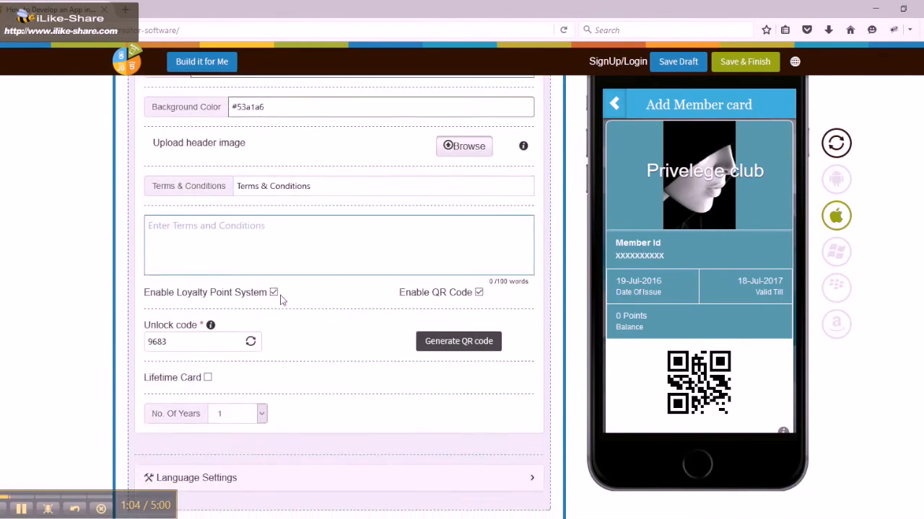
pyautogui.scroll(-3)
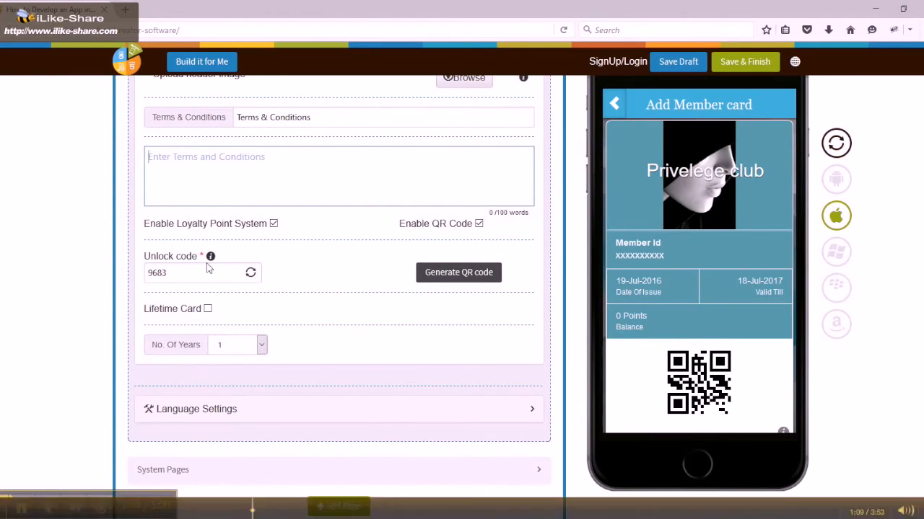
pyautogui.moveTo(211, 257)
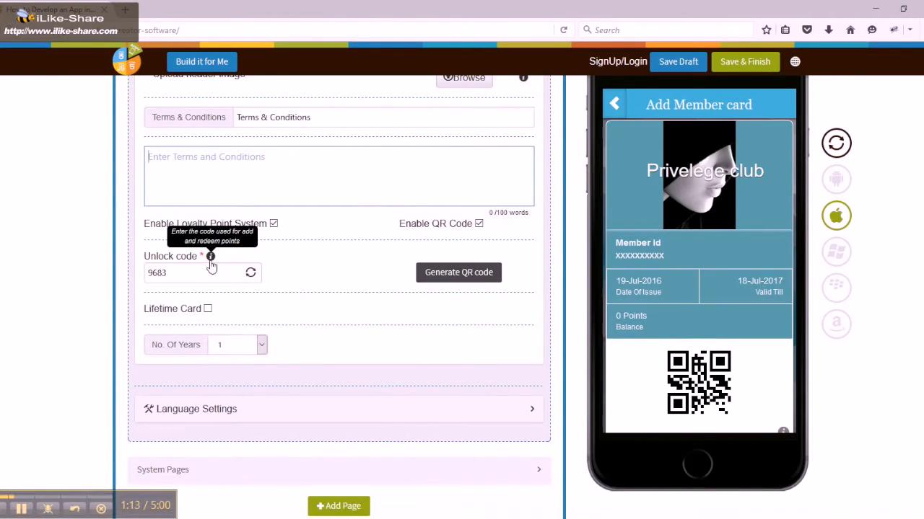
pyautogui.click(250, 273)
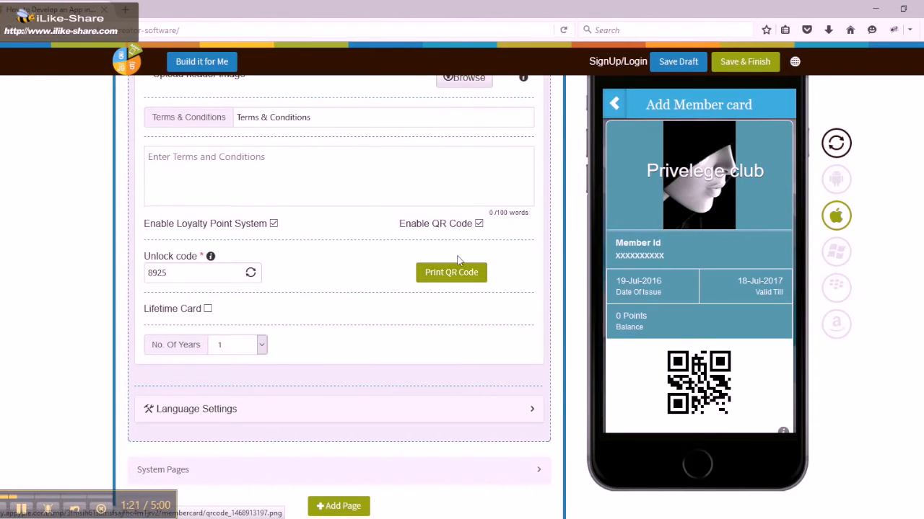
pyautogui.click(451, 272)
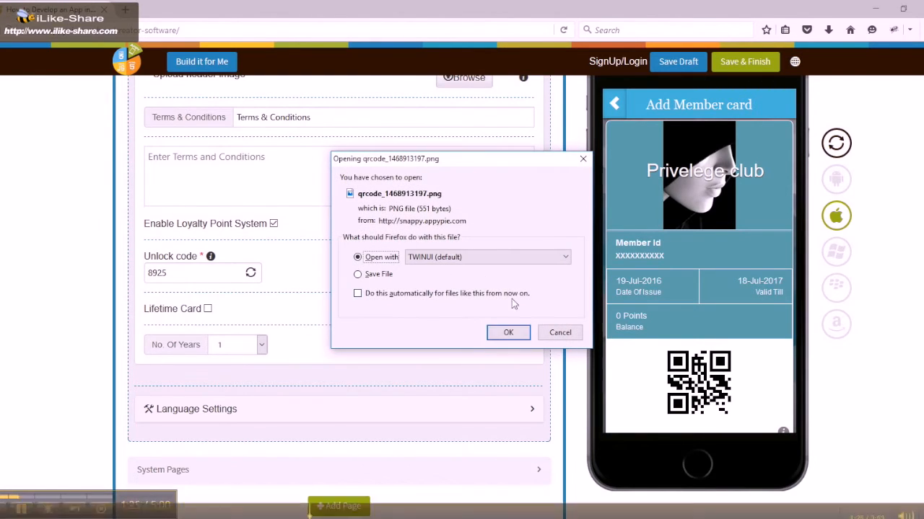
# Step: Confirm opening the downloaded QR code image and dismiss the preview simulation error
pyautogui.click(508, 333)
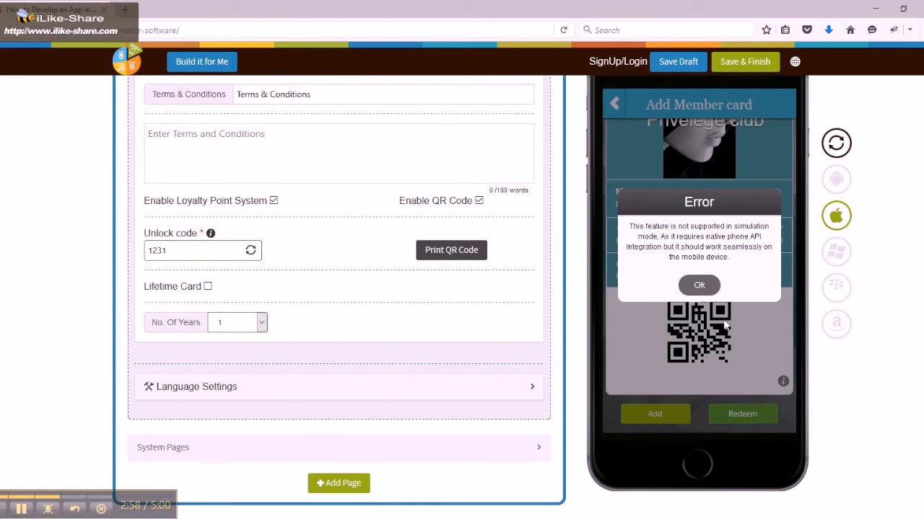
pyautogui.click(698, 284)
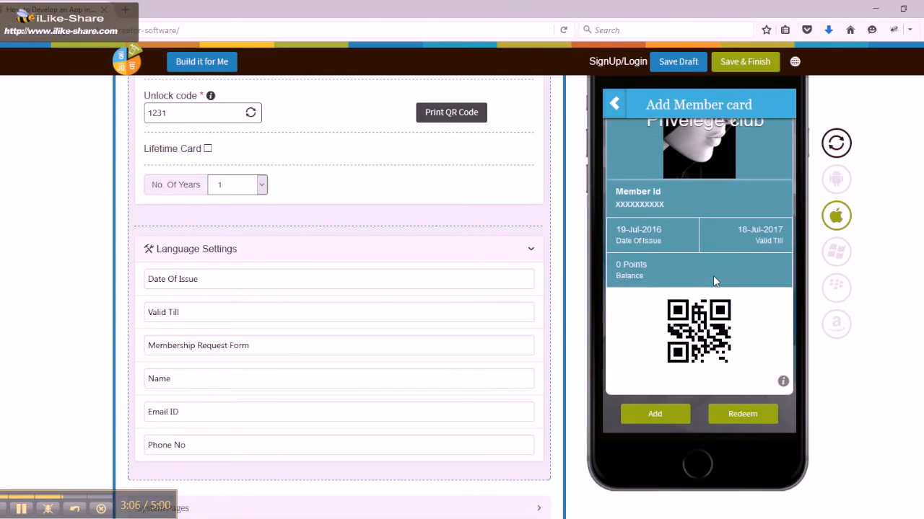
pyautogui.moveTo(183, 296)
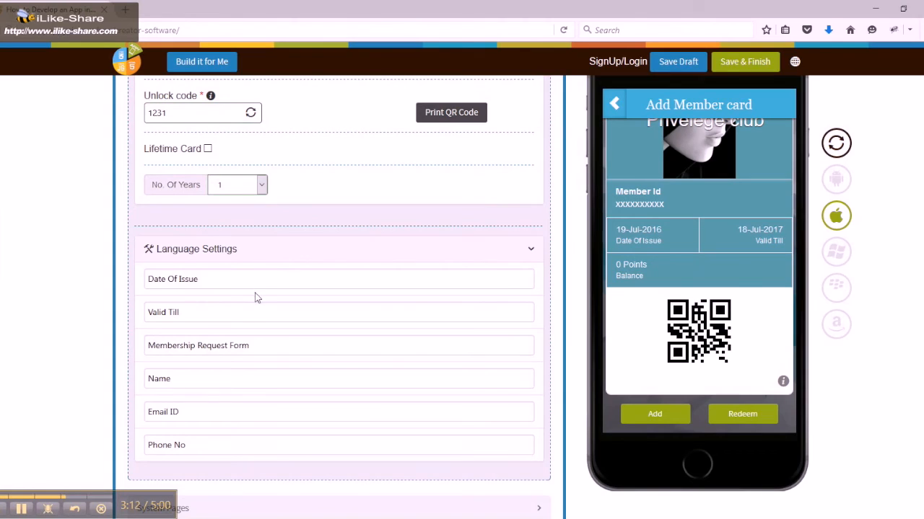
pyautogui.click(258, 278)
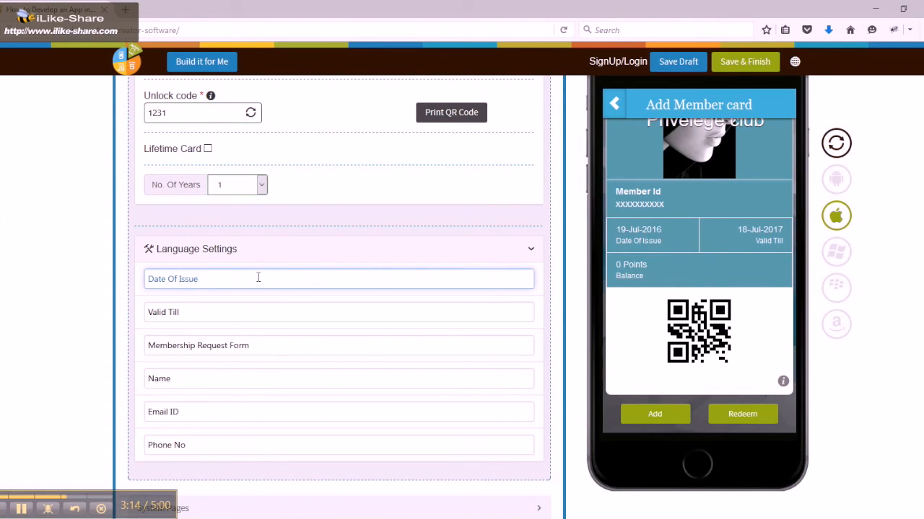